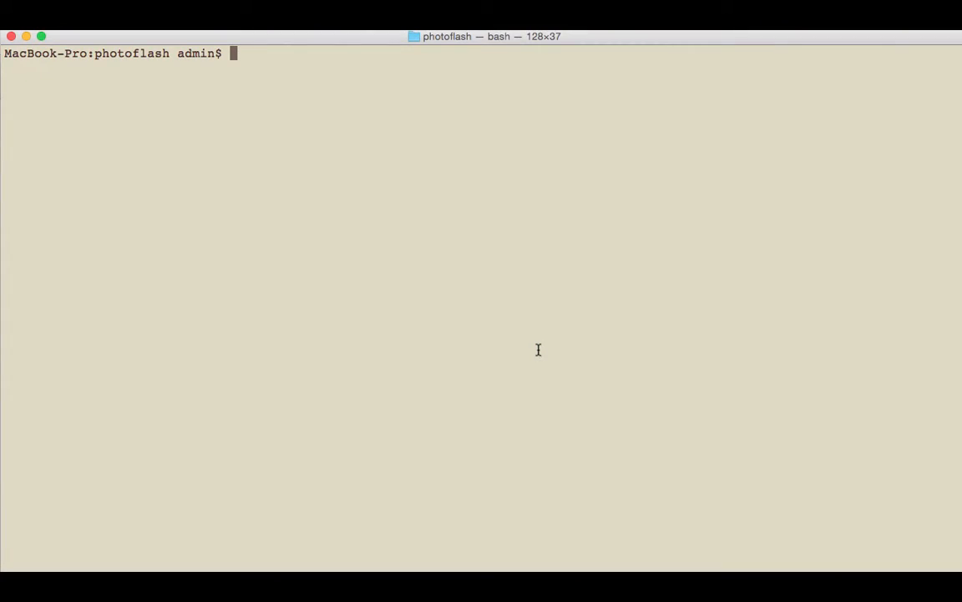
Launch the Rails console with 'rails c' from the photoflash directory
{"action": "type", "text": "rails c"}
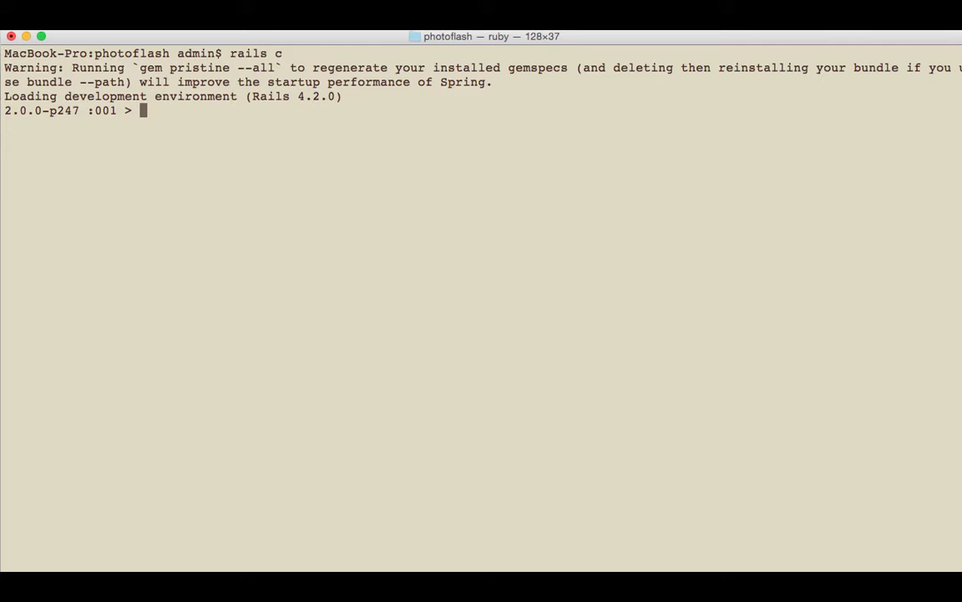
Run Post.all (empty relation) and Foo.all (uninitialized constant NameError)
{"action": "type", "text": "Post"}
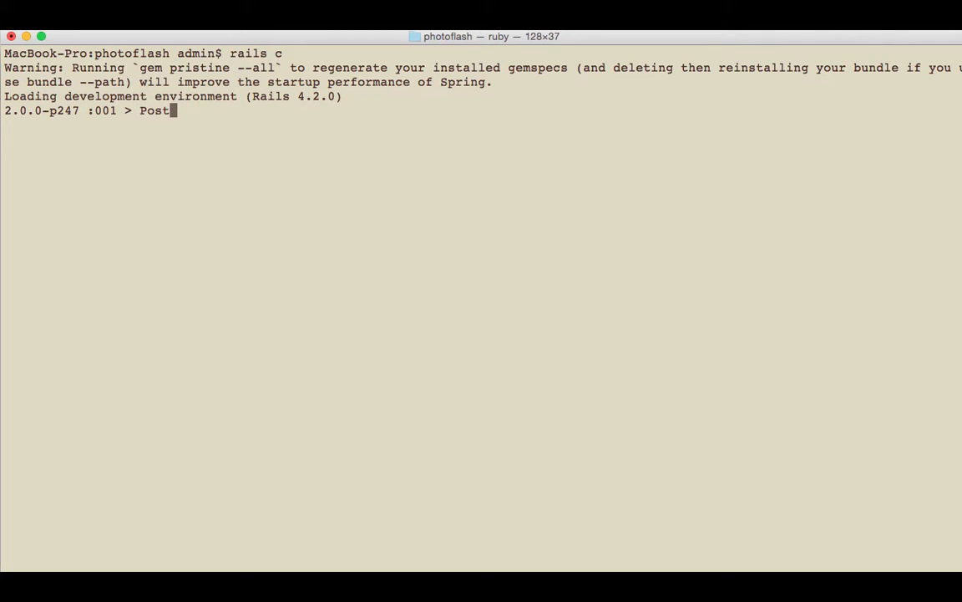
{"action": "type", "text": ".all"}
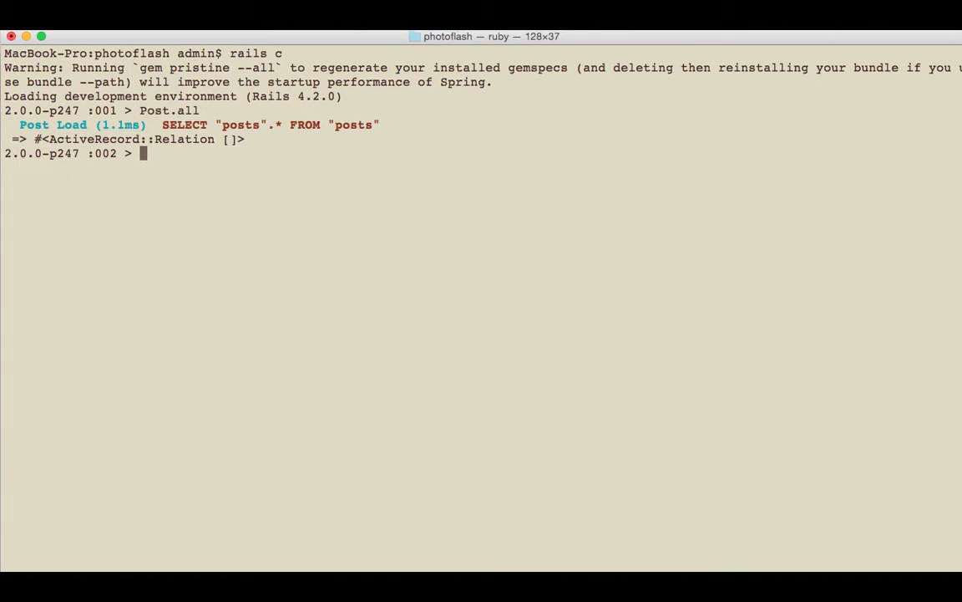
{"action": "type", "text": "F"}
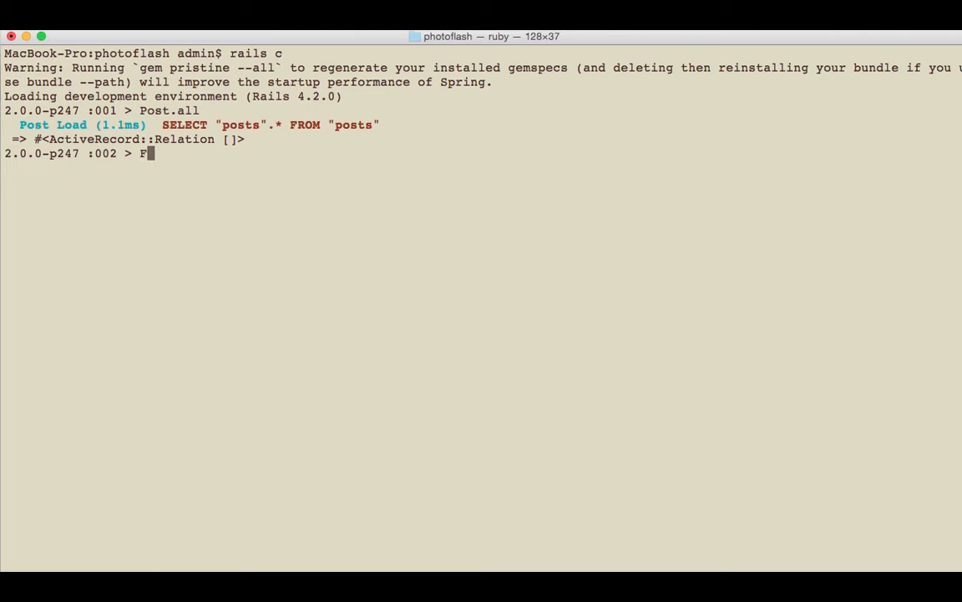
{"action": "type", "text": "oo.all"}
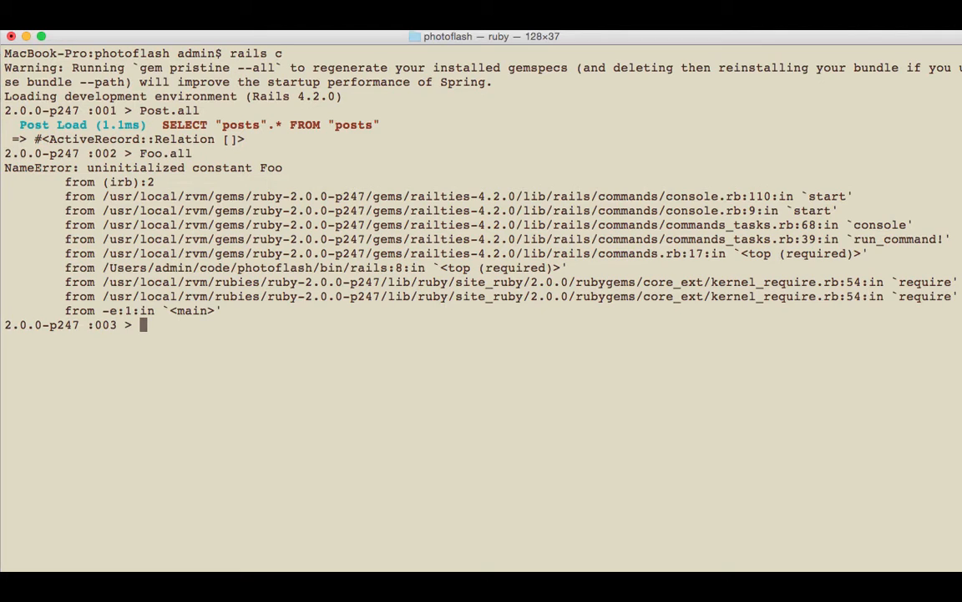
Begin Post.create! with title "My cool post"
{"action": "type", "text": "Post."}
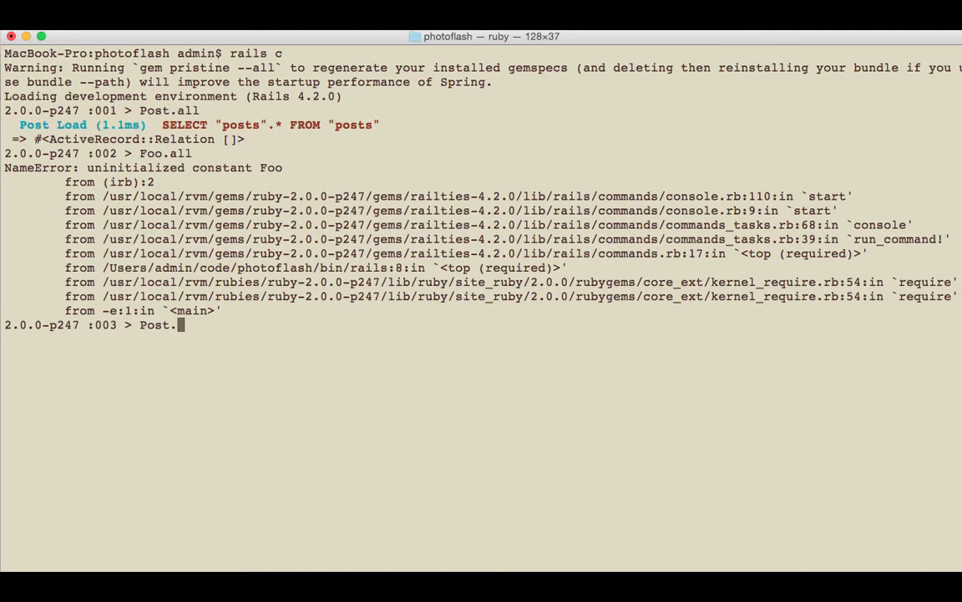
{"action": "type", "text": "create!"}
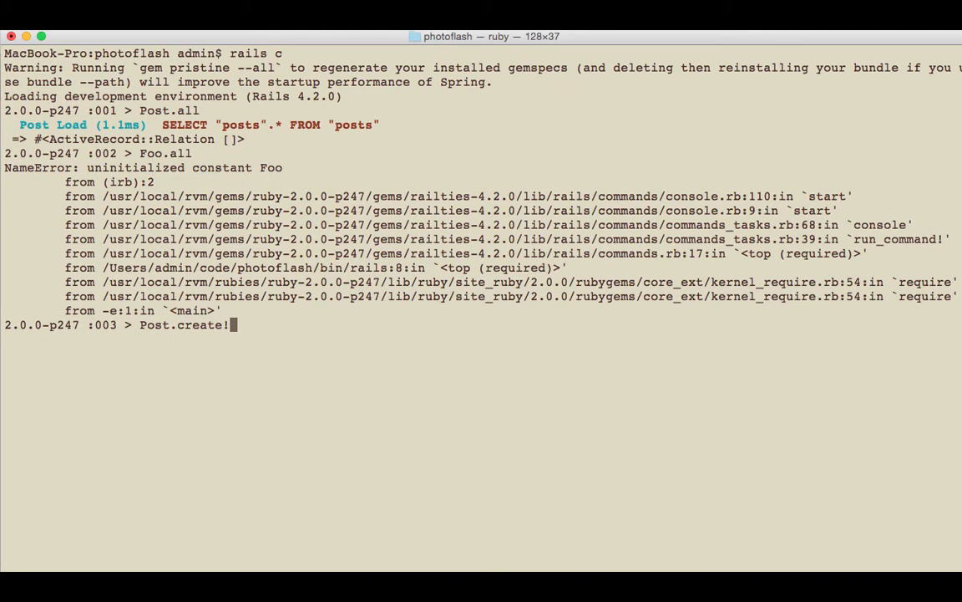
{"action": "type", "text": "("}
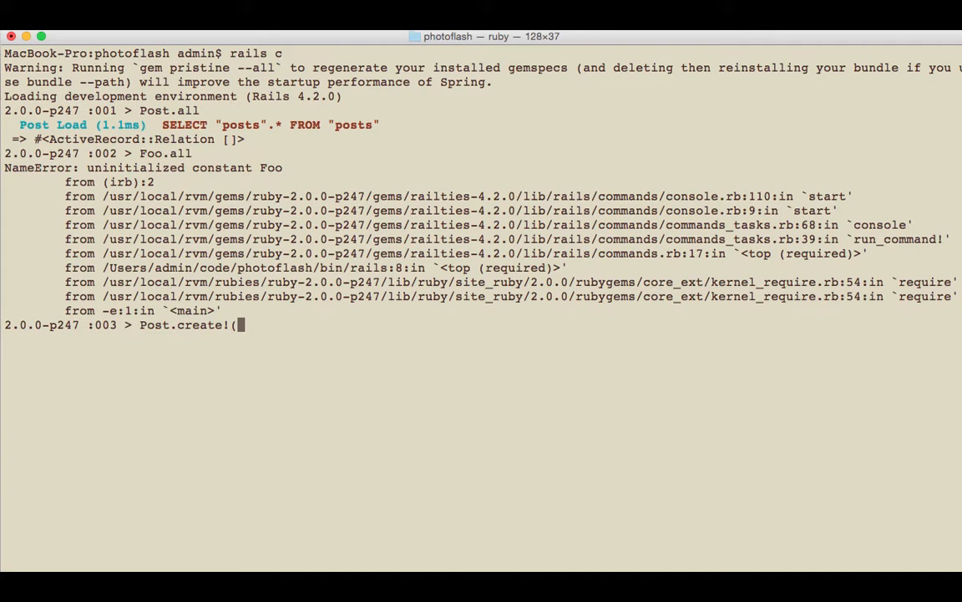
{"action": "type", "text": "titl"}
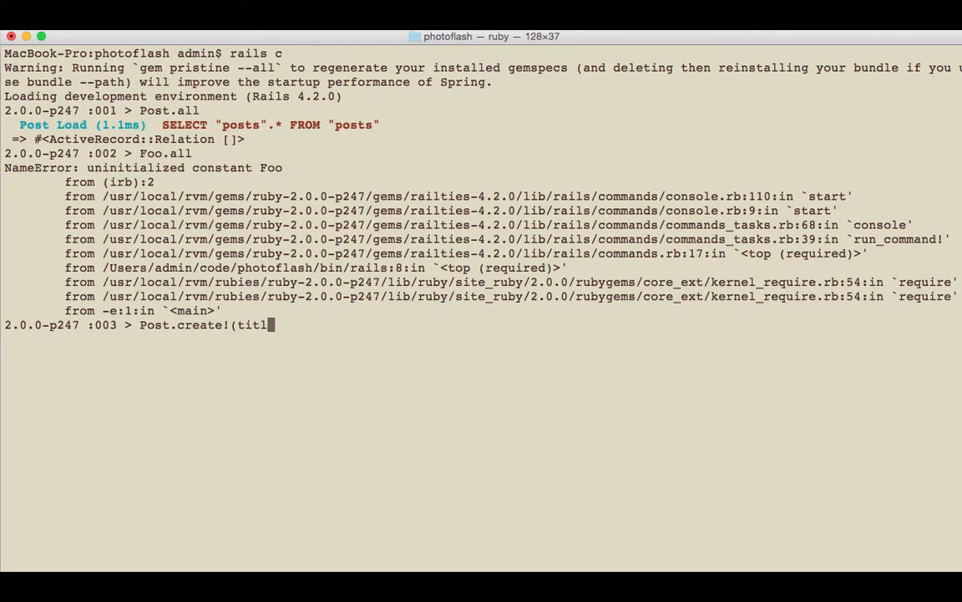
{"action": "type", "text": "e: \"My"}
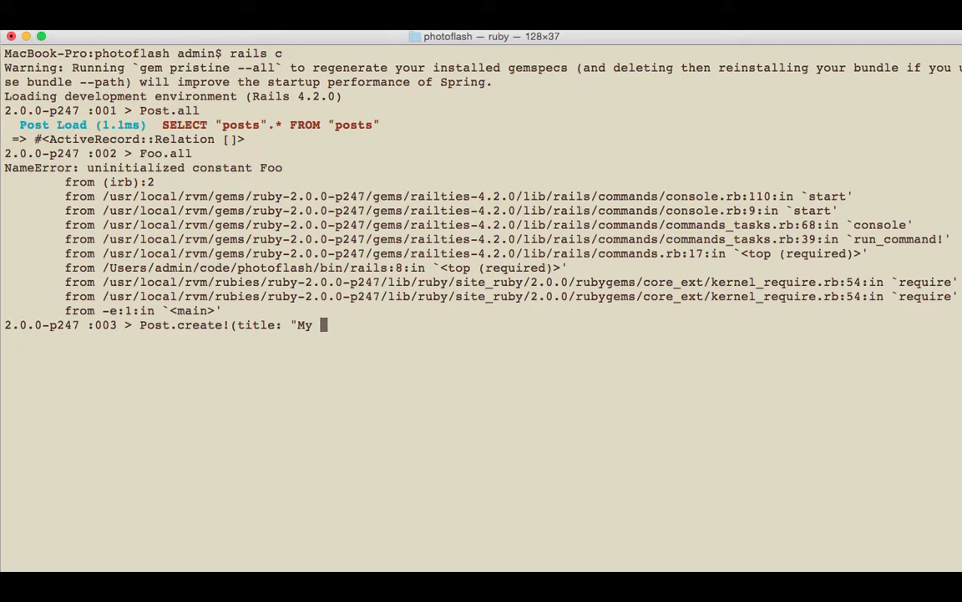
{"action": "type", "text": "cool post\","}
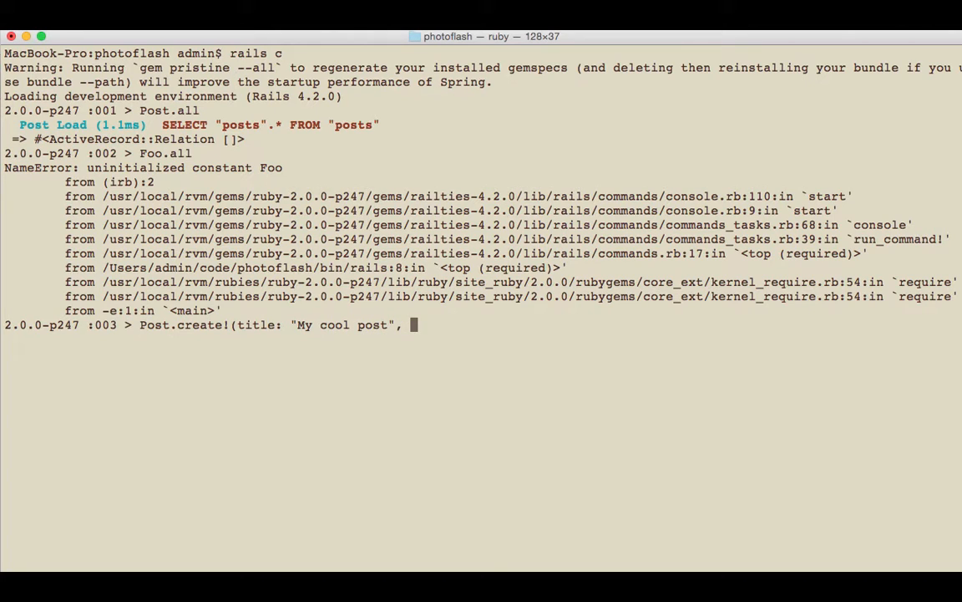
Add image "foo.jpg" and description "asdfasdf asdfasdf" and create the record
{"action": "type", "text": "image:"}
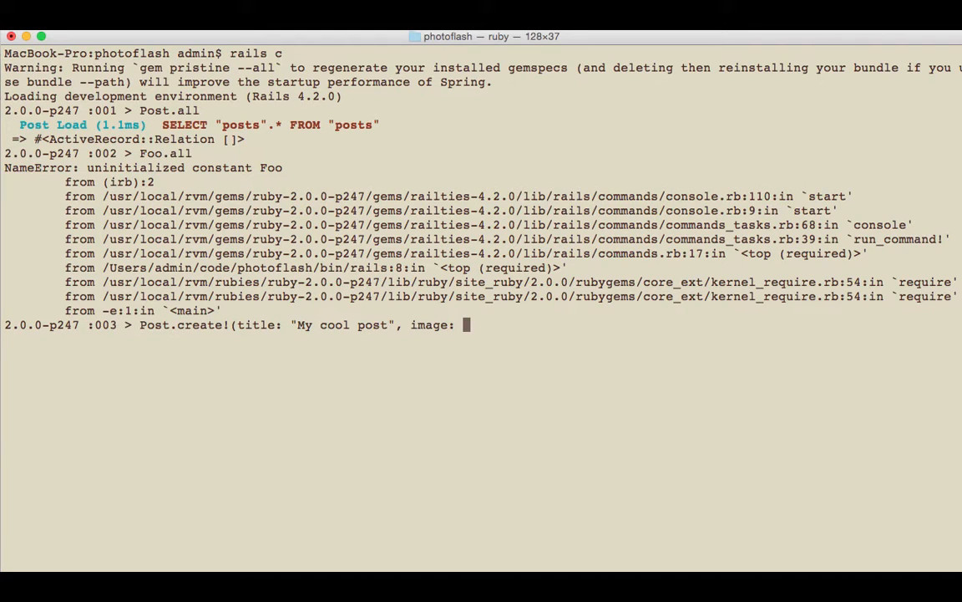
{"action": "type", "text": "\"foo."}
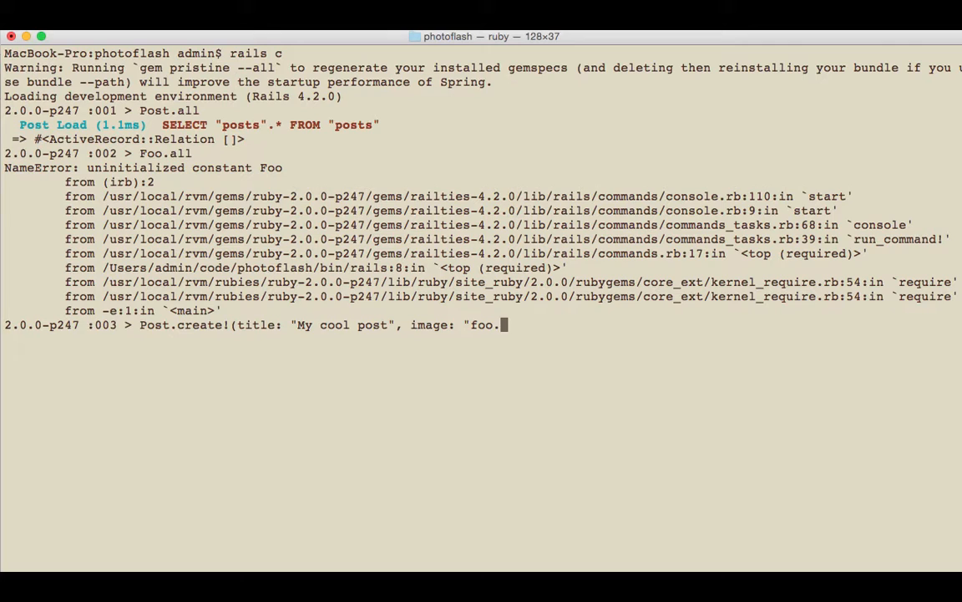
{"action": "type", "text": "jpg\","}
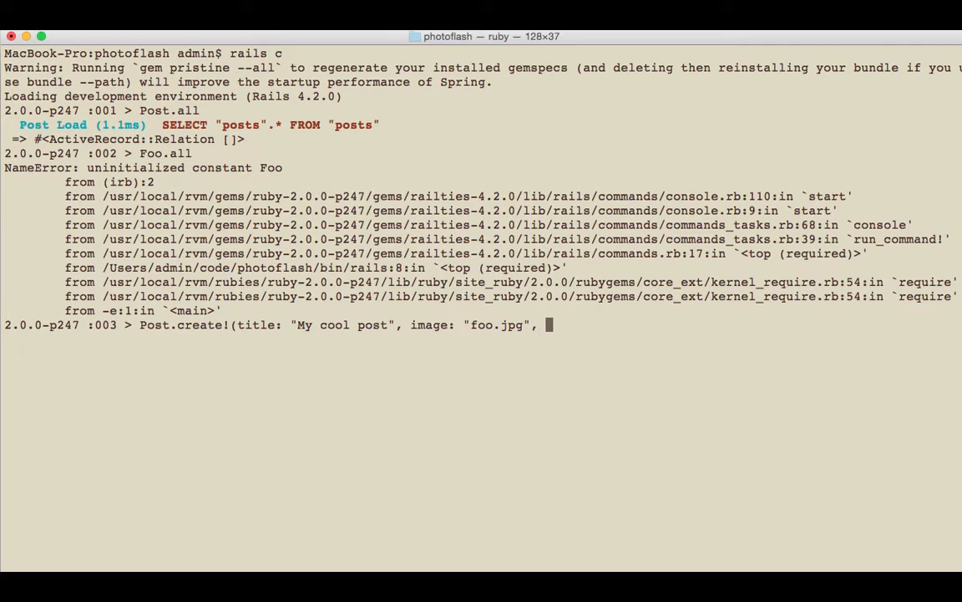
{"action": "type", "text": "description"}
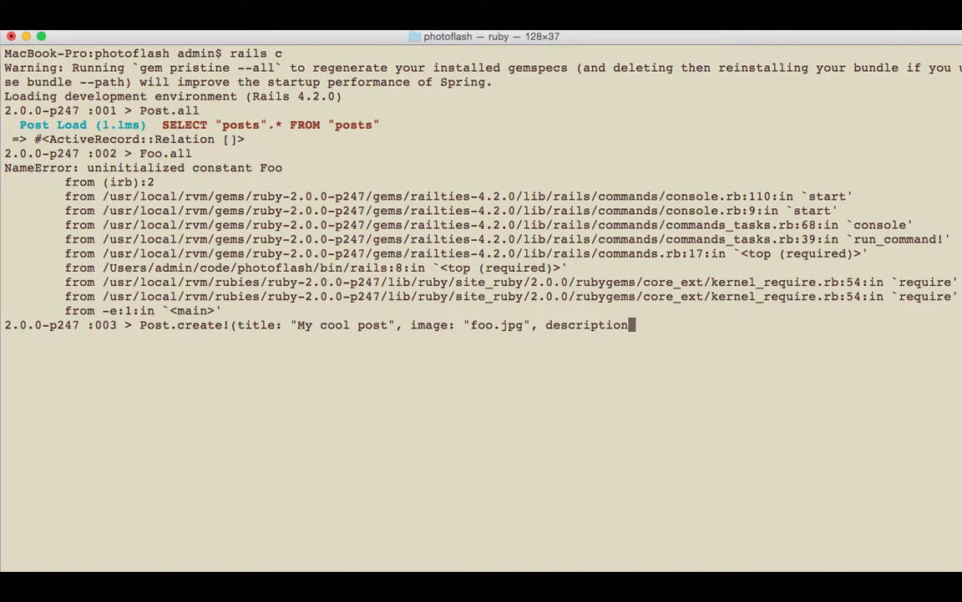
{"action": "type", "text": "\"asdfasdf asdfasdf"}
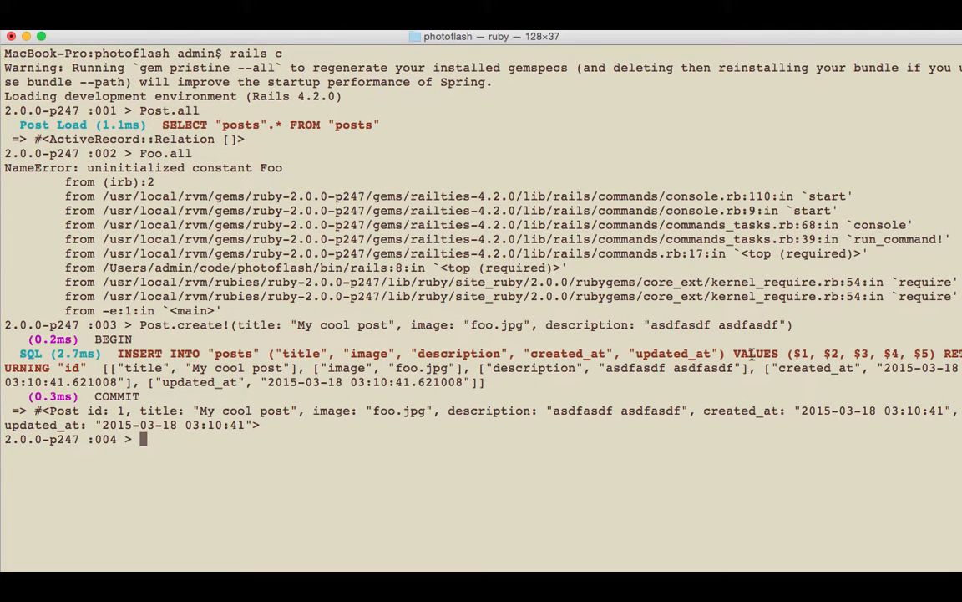
{"action": "mouse_move", "coordinate": [806, 353]}
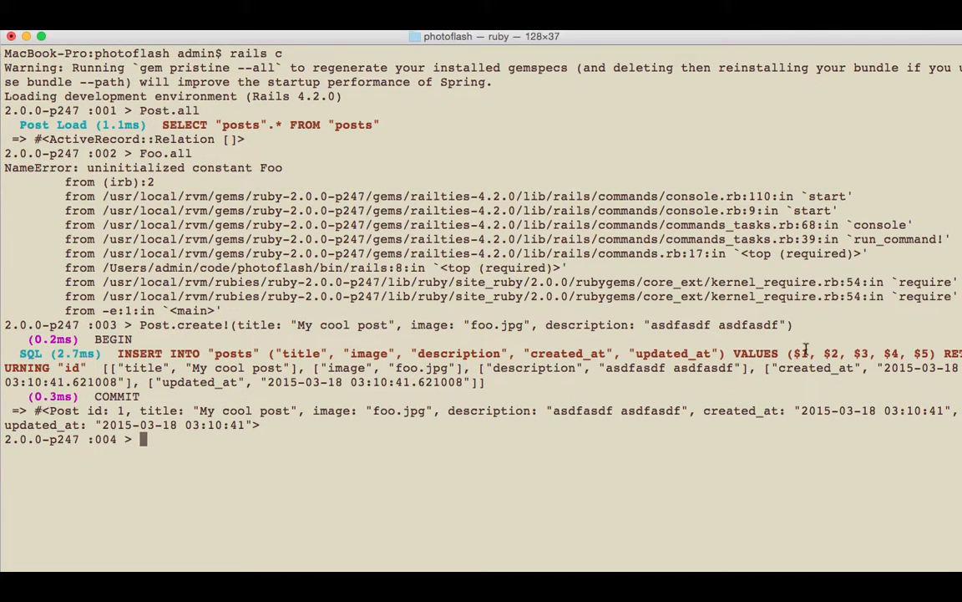
{"action": "mouse_move", "coordinate": [809, 351]}
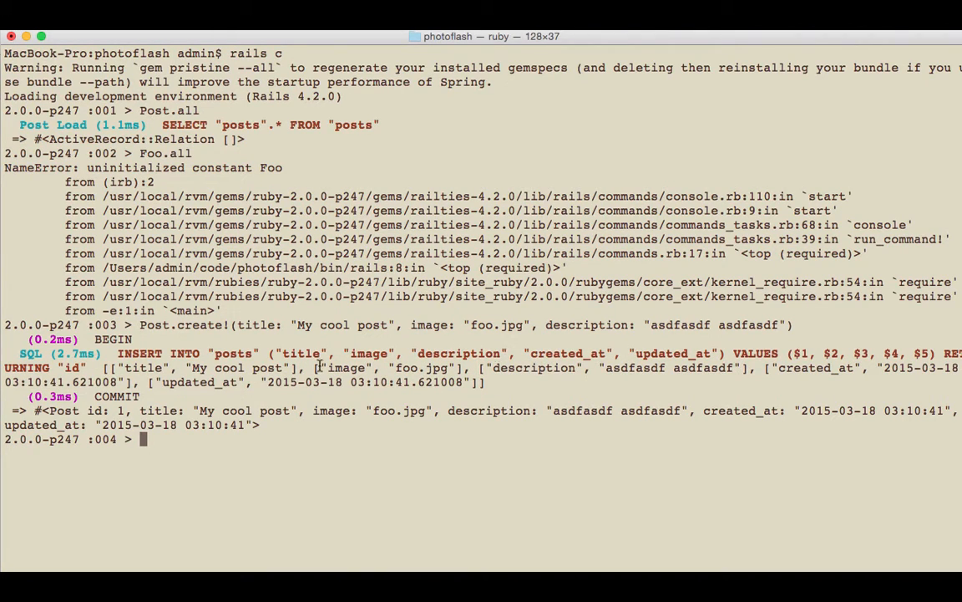
List posts with Post.all and store Post.last in variable p
{"action": "type", "text": "Post.all"}
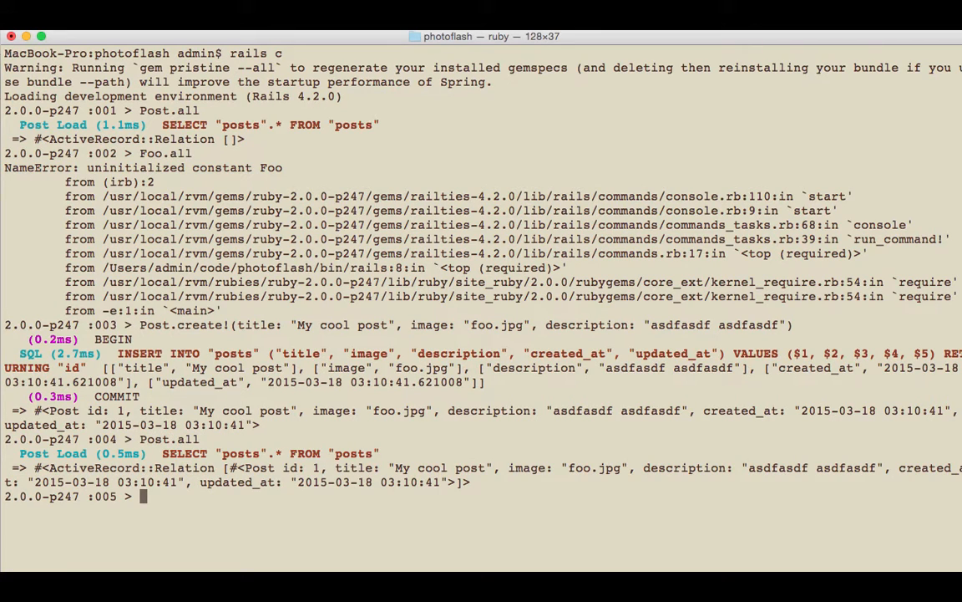
{"action": "type", "text": "Post.all.count"}
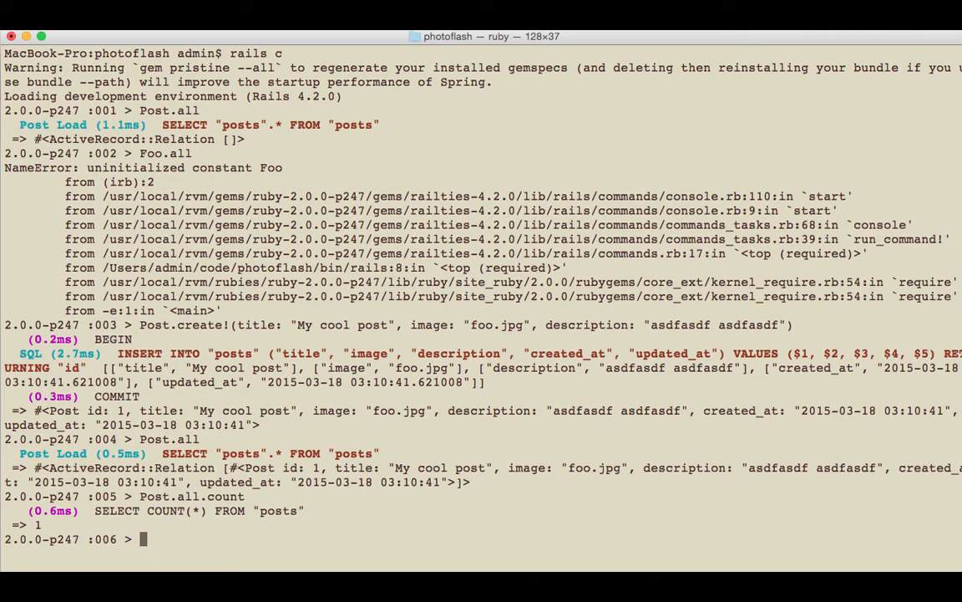
{"action": "type", "text": "p = Po"}
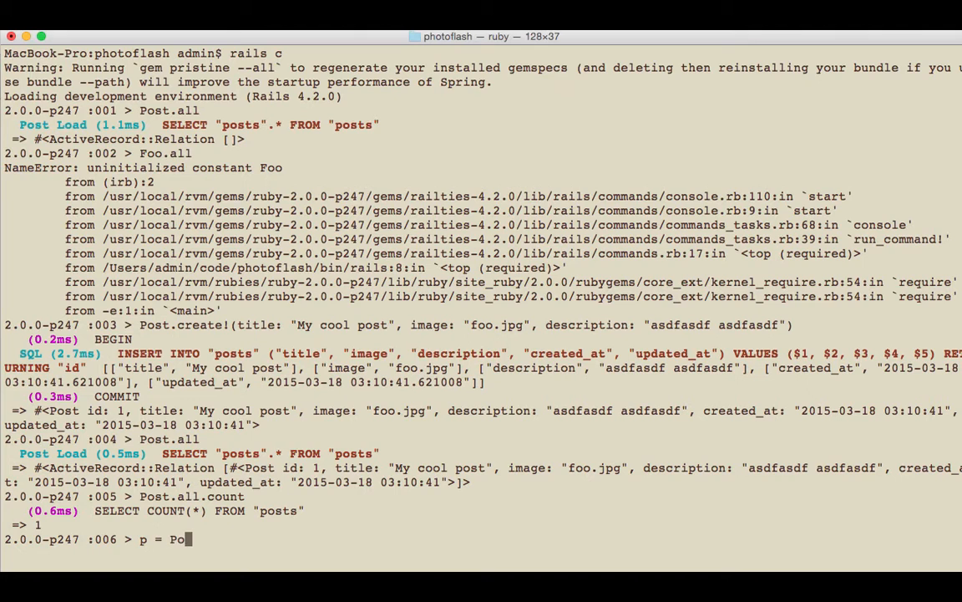
{"action": "type", "text": "st.last"}
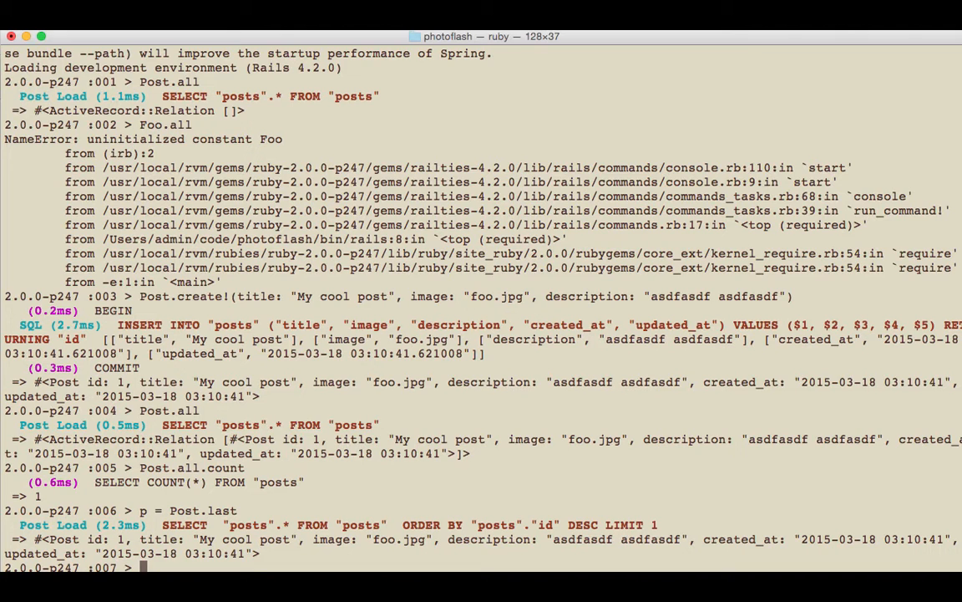
{"action": "type", "text": "1"}
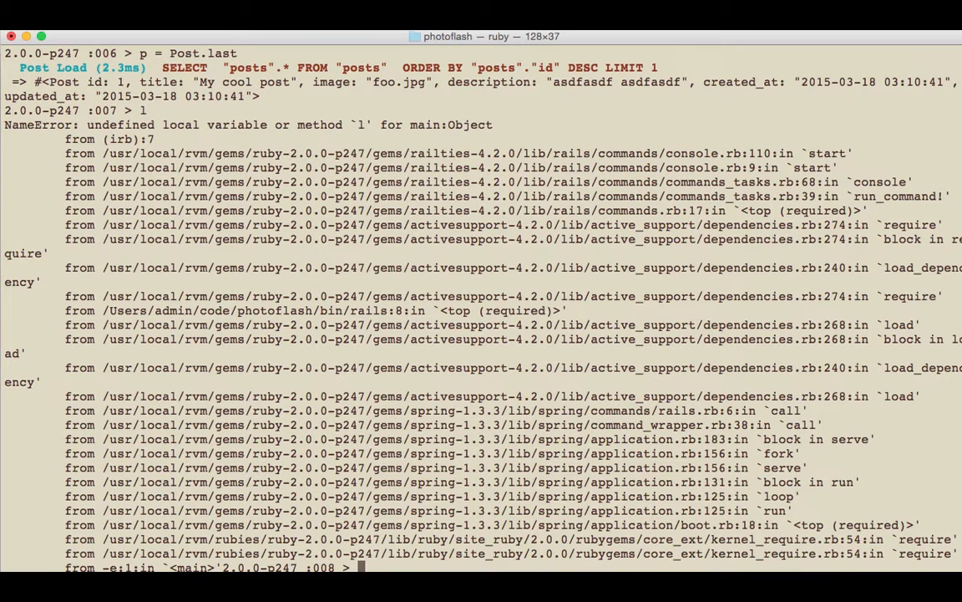
Inspect p and read back p.title, "My cool post"
{"action": "type", "text": "p"}
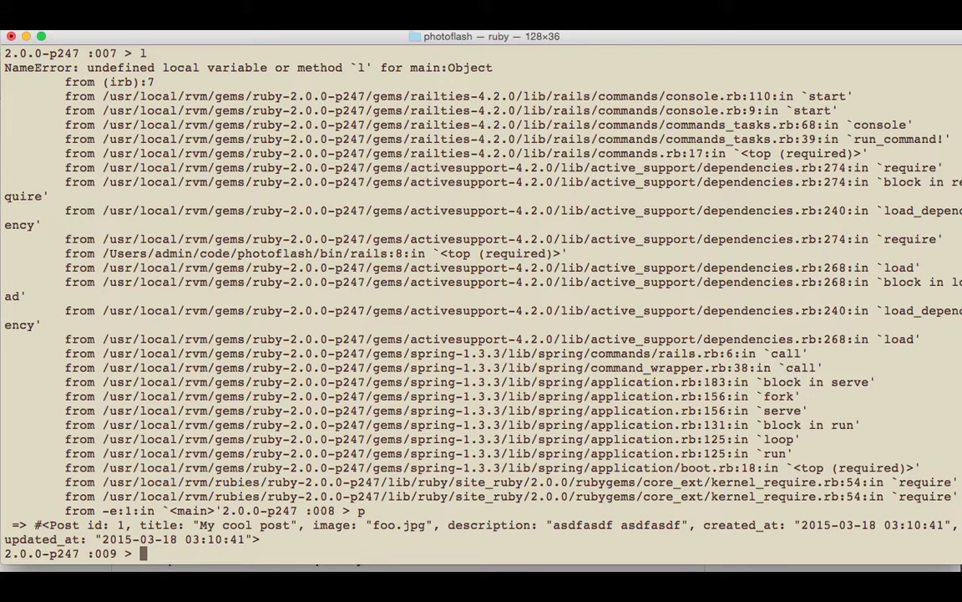
{"action": "type", "text": "p"}
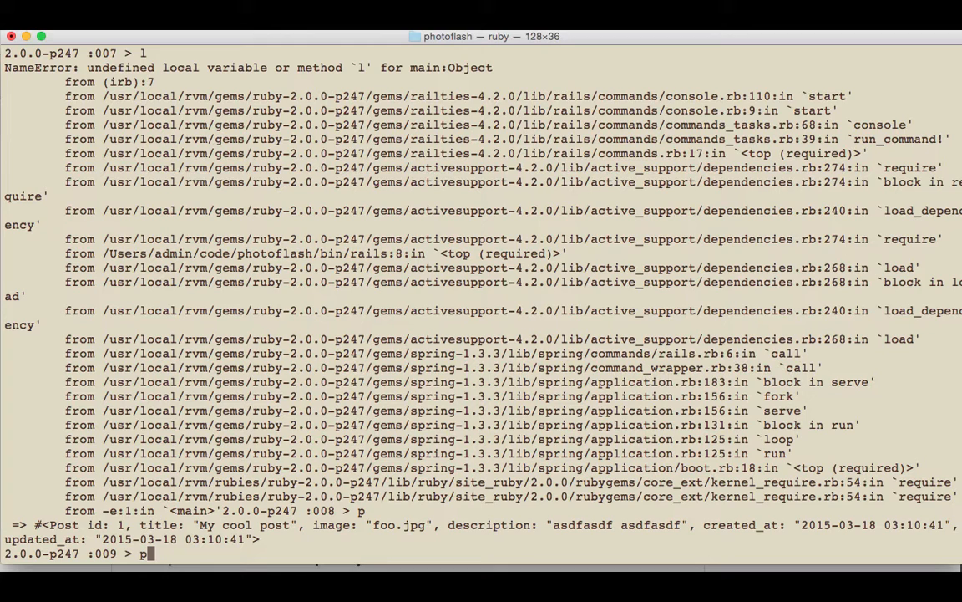
{"action": "type", "text": ".title"}
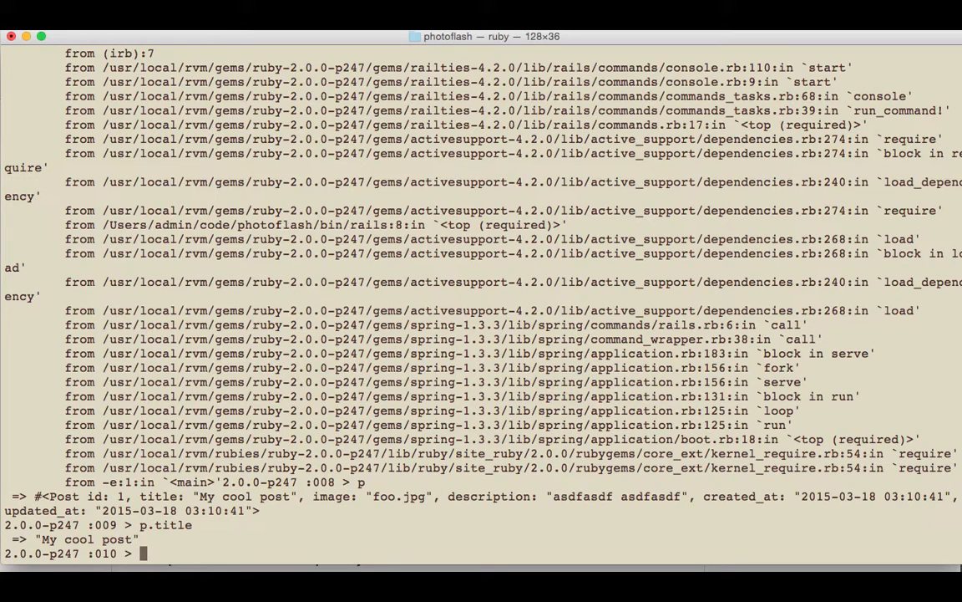
Read p.image, then run p.update(title: "my updated post")
{"action": "type", "text": "p"}
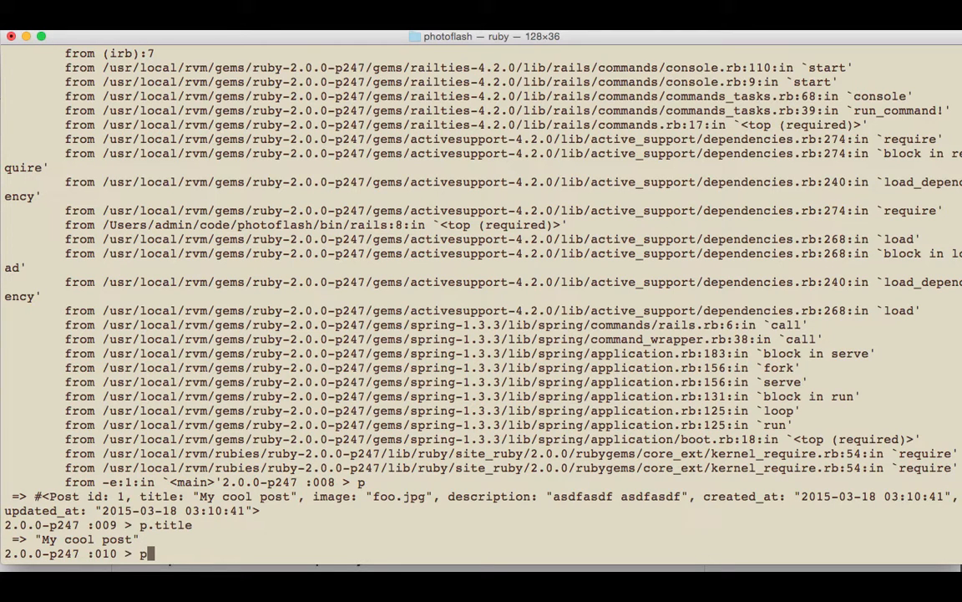
{"action": "type", "text": ".image"}
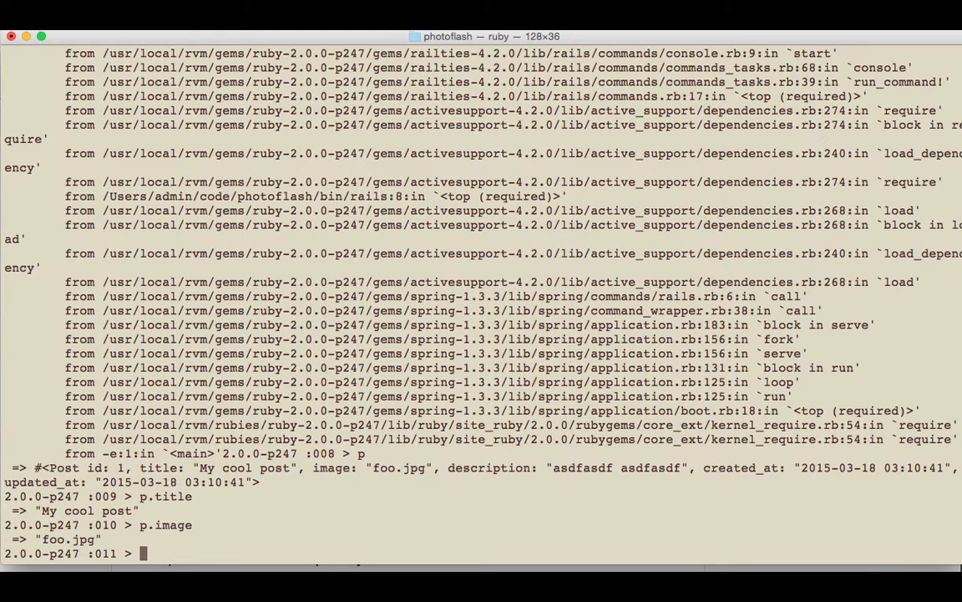
{"action": "type", "text": "."}
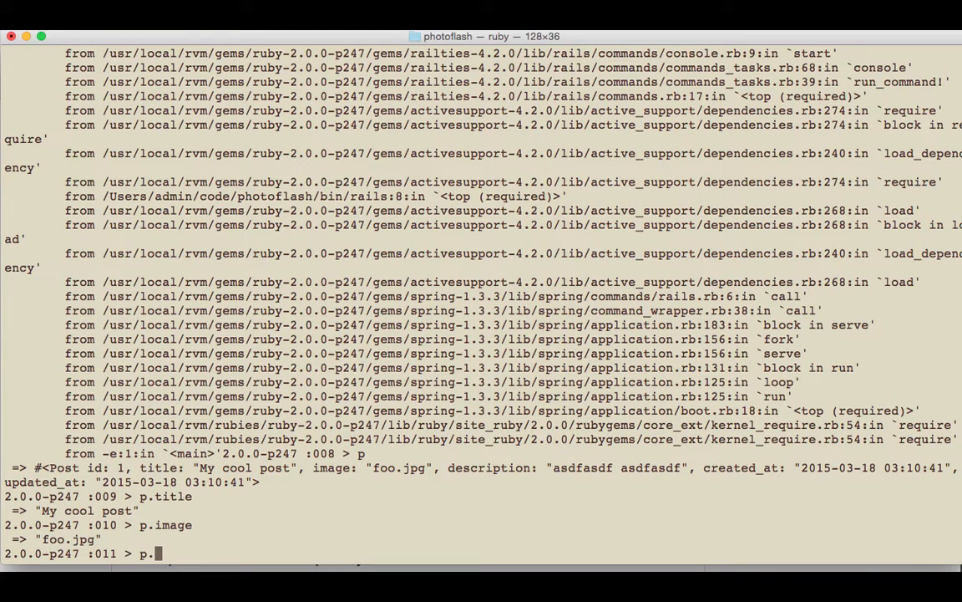
{"action": "type", "text": "update(\""}
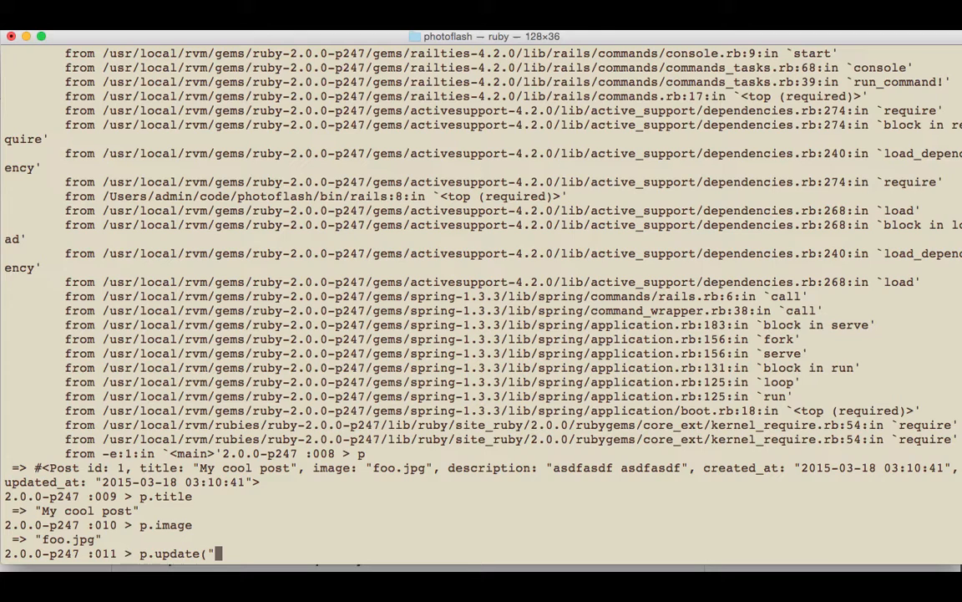
{"action": "key", "text": "backspace"}
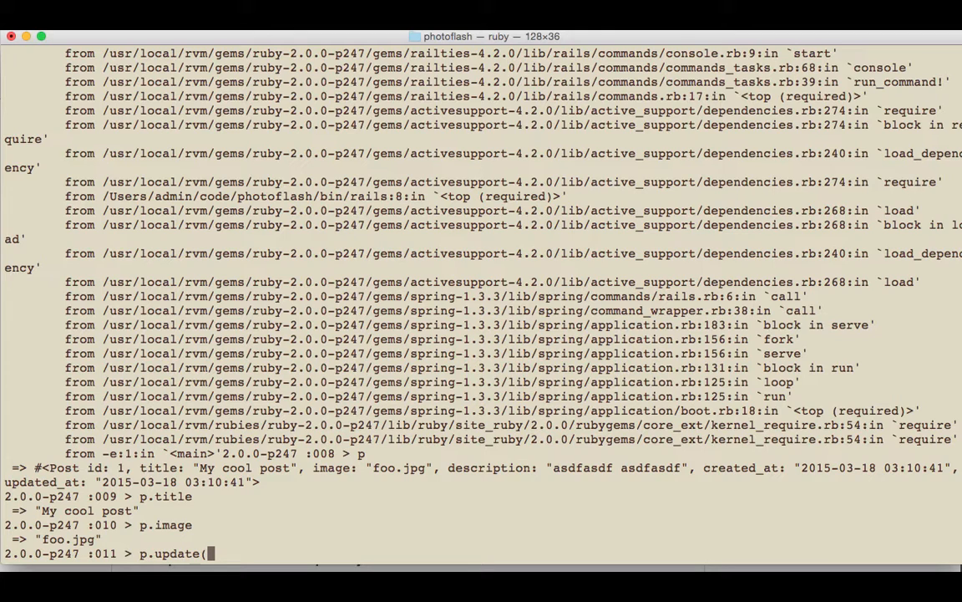
{"action": "type", "text": "t"}
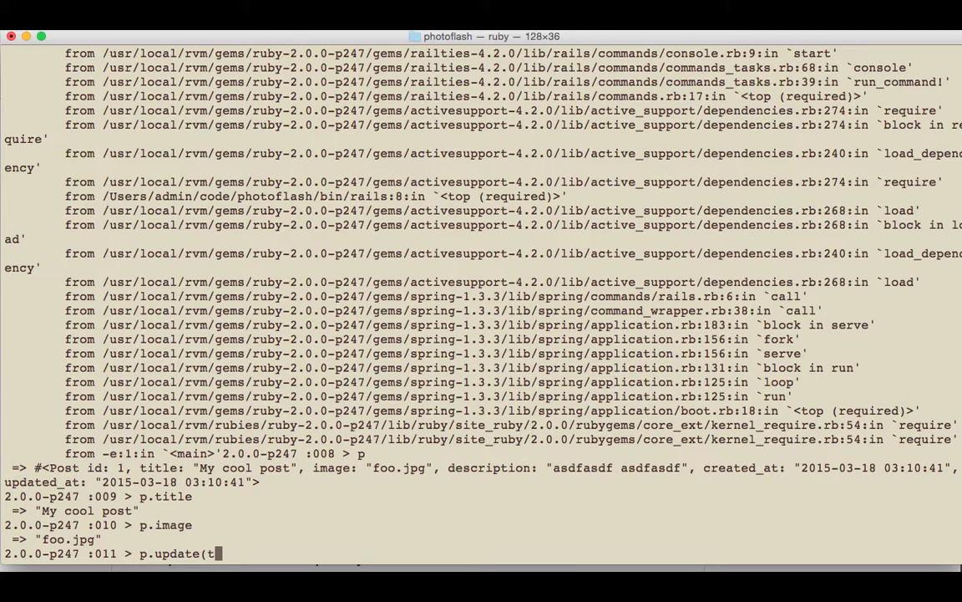
{"action": "type", "text": "itle: \"m"}
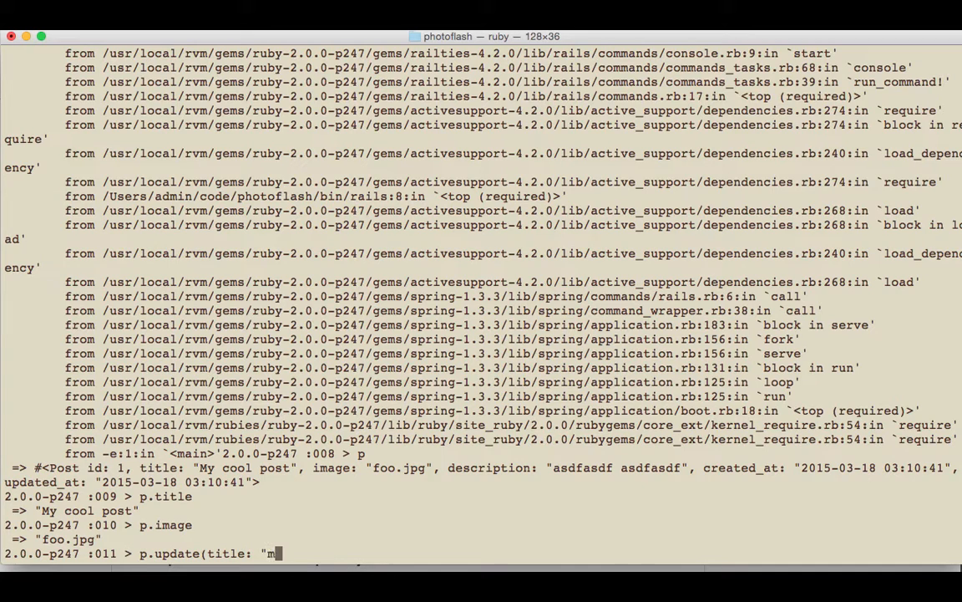
{"action": "type", "text": "y updated post\")"}
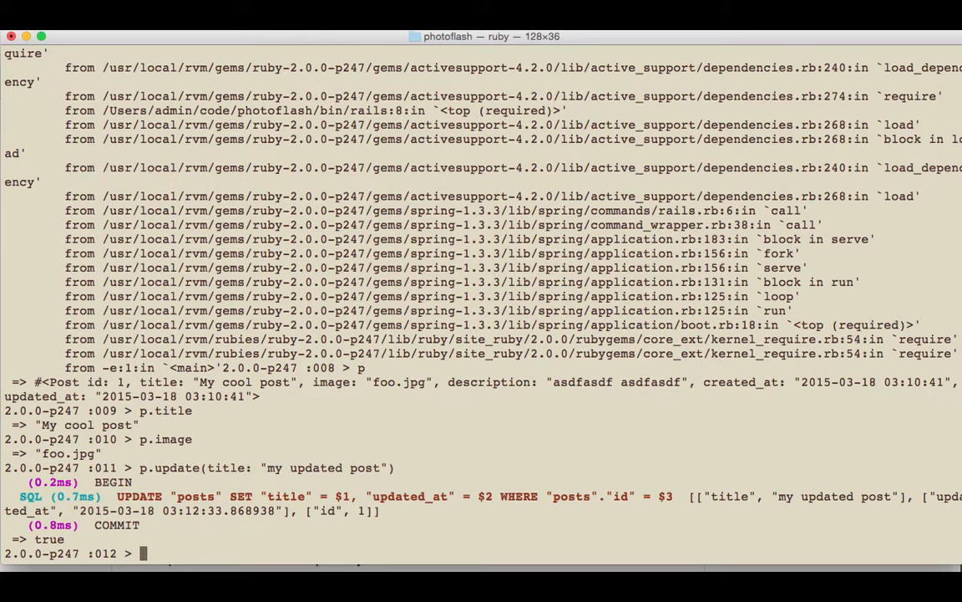
Verify with Post.last and Post.last.title that the new title was saved
{"action": "type", "text": "Post.last"}
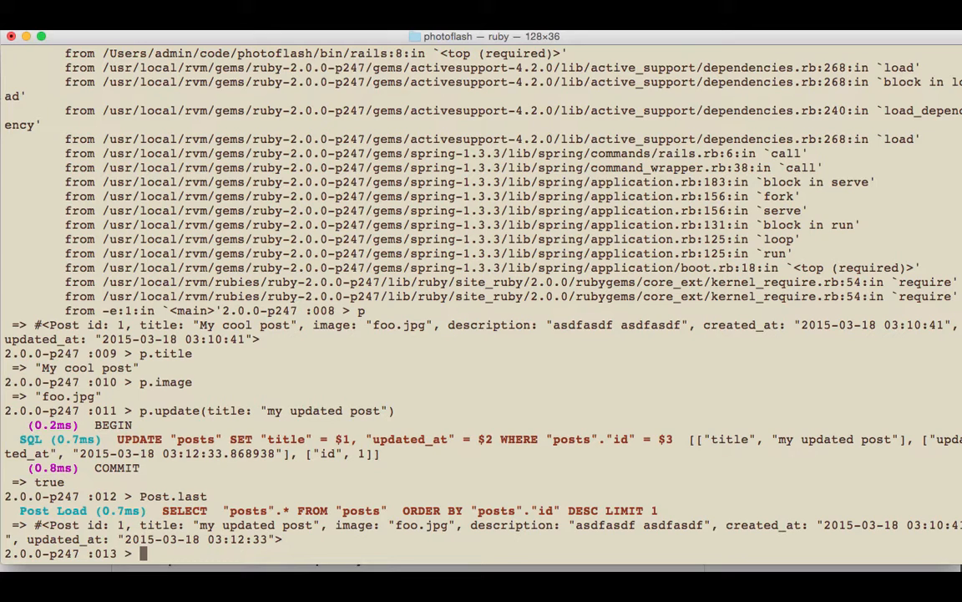
{"action": "type", "text": "Post.last"}
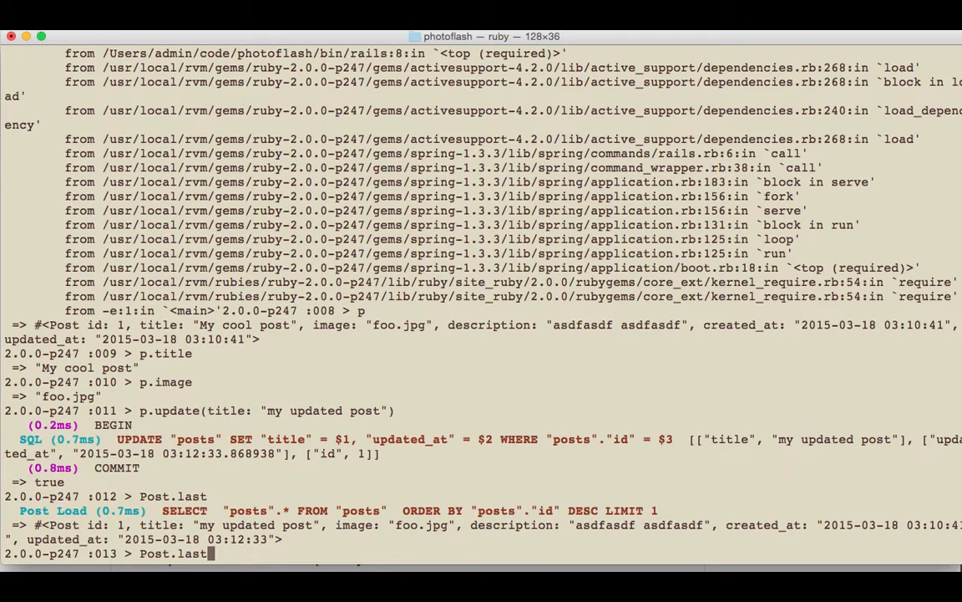
{"action": "type", "text": ".title"}
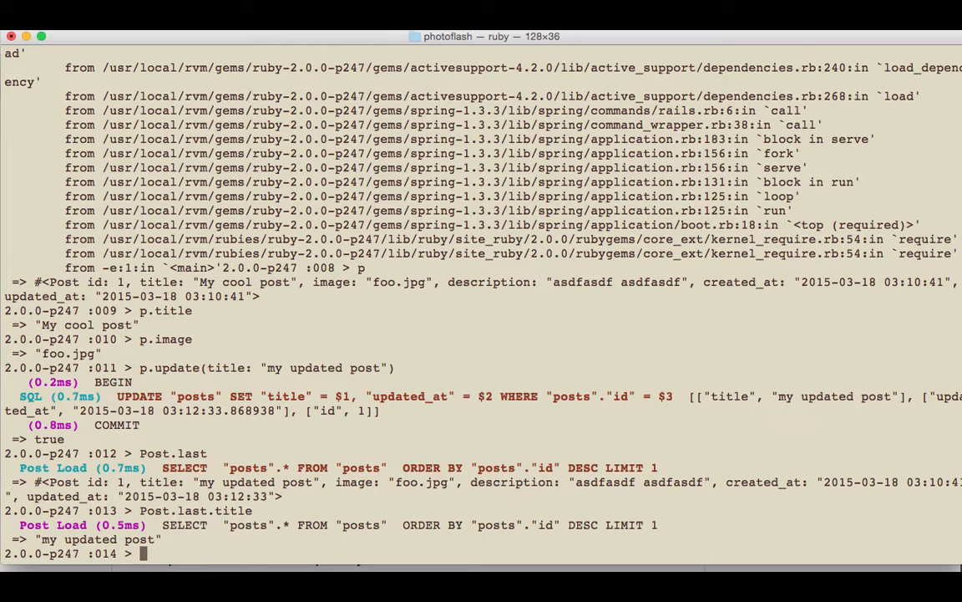
Create an empty post with Post.create!() and confirm it via Post.last
{"action": "type", "text": "Post.create!("}
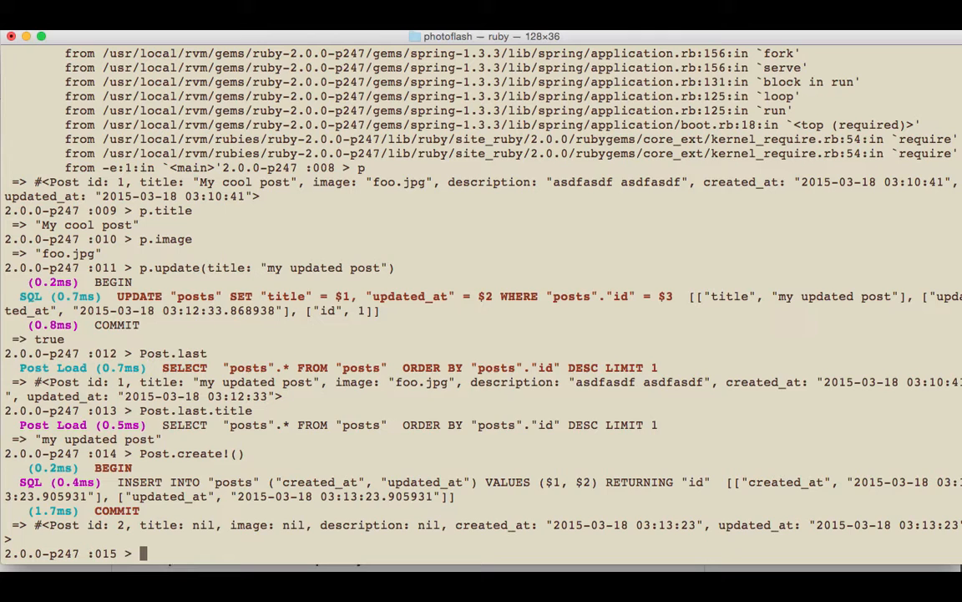
{"action": "type", "text": "Post.last"}
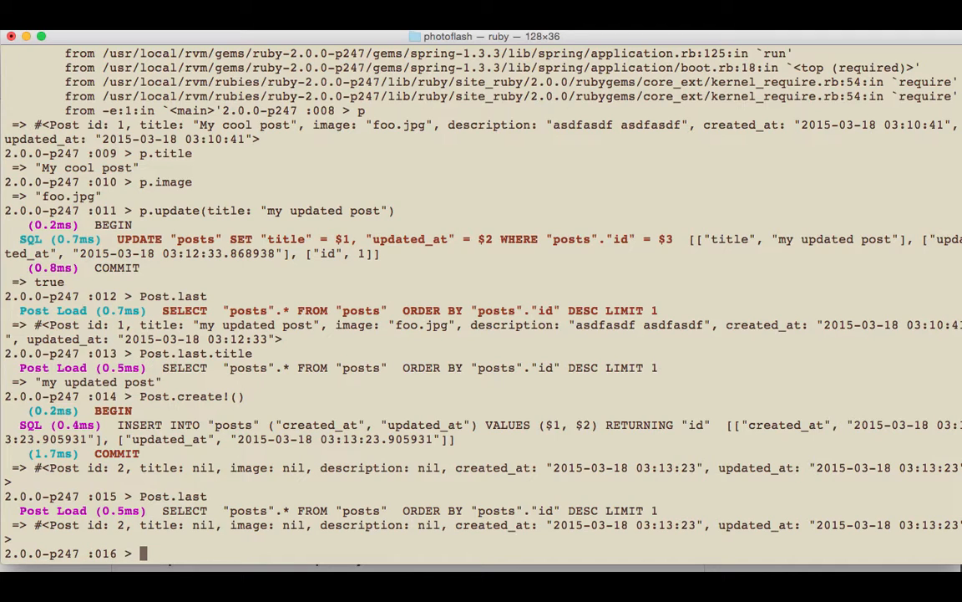
{"action": "type", "text": "Post.last.delete"}
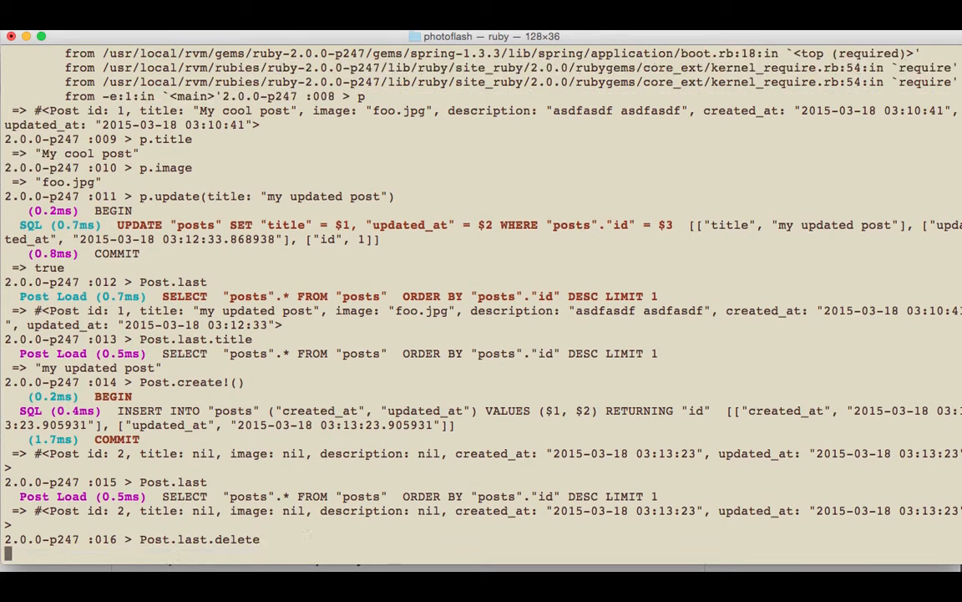
Delete post 2, count one remaining post, then delete post 1 with Post.last.delete
{"action": "type", "text": "post"}
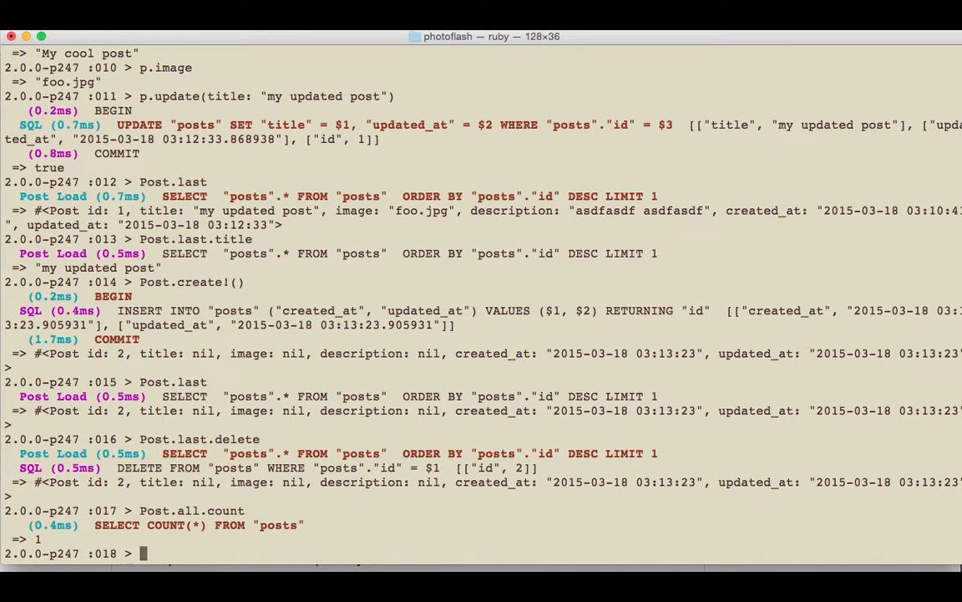
{"action": "type", "text": "Post"}
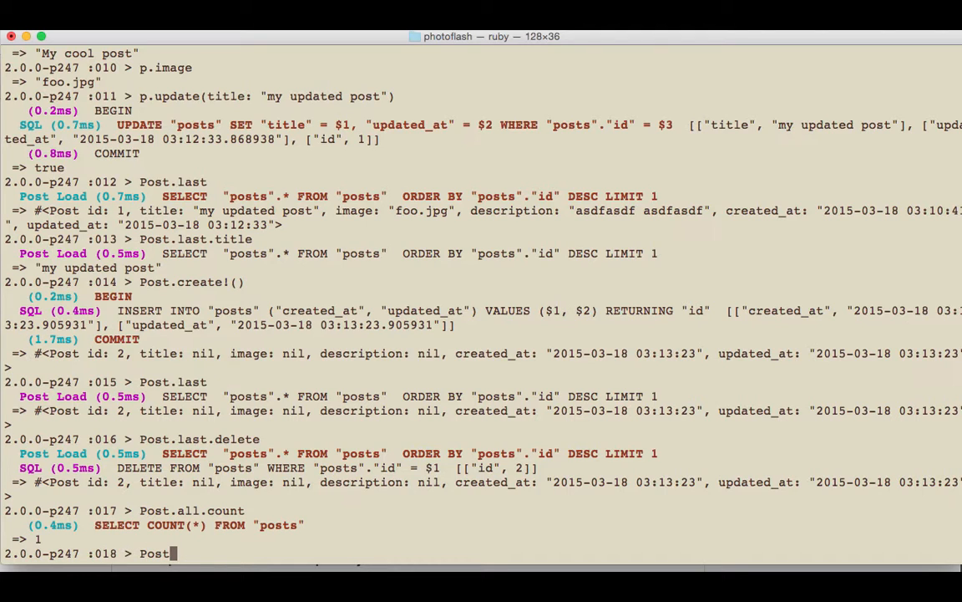
{"action": "type", "text": "."}
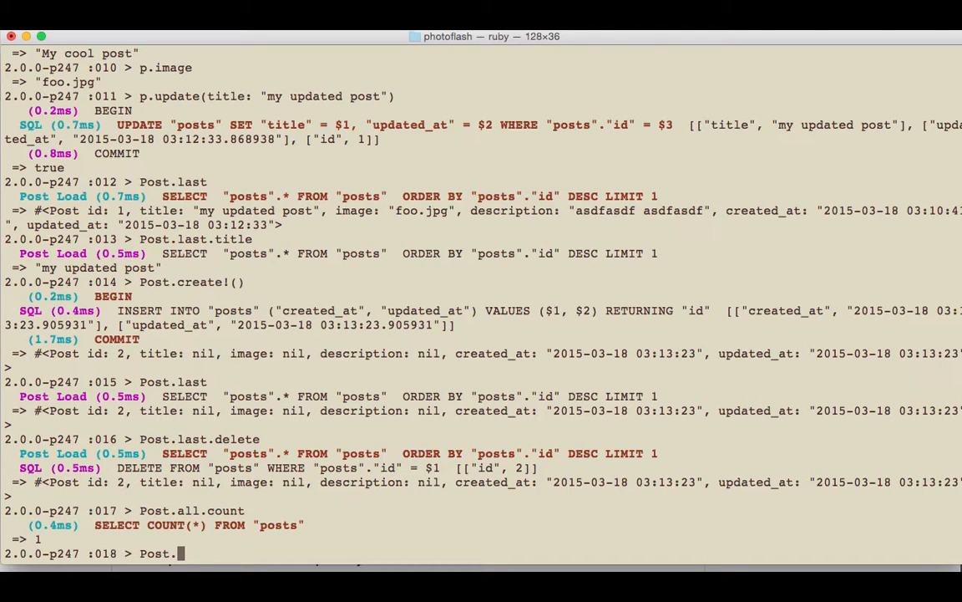
{"action": "type", "text": "last.delet"}
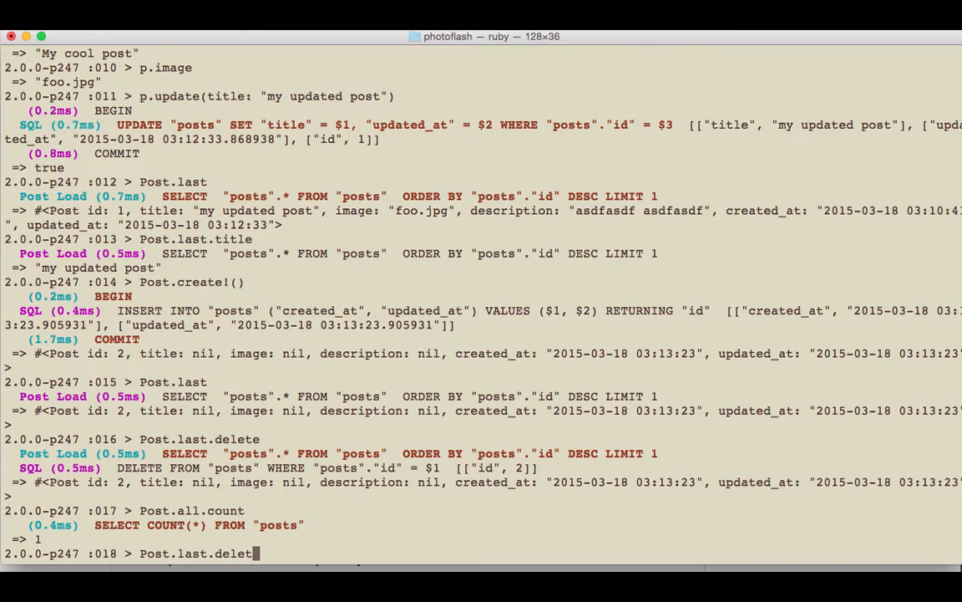
{"action": "key", "text": "enter"}
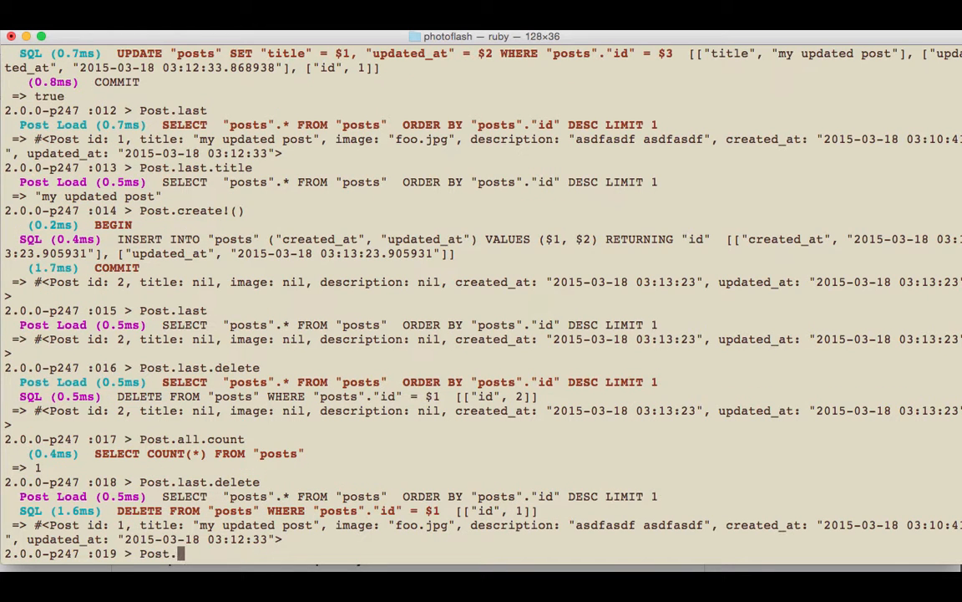